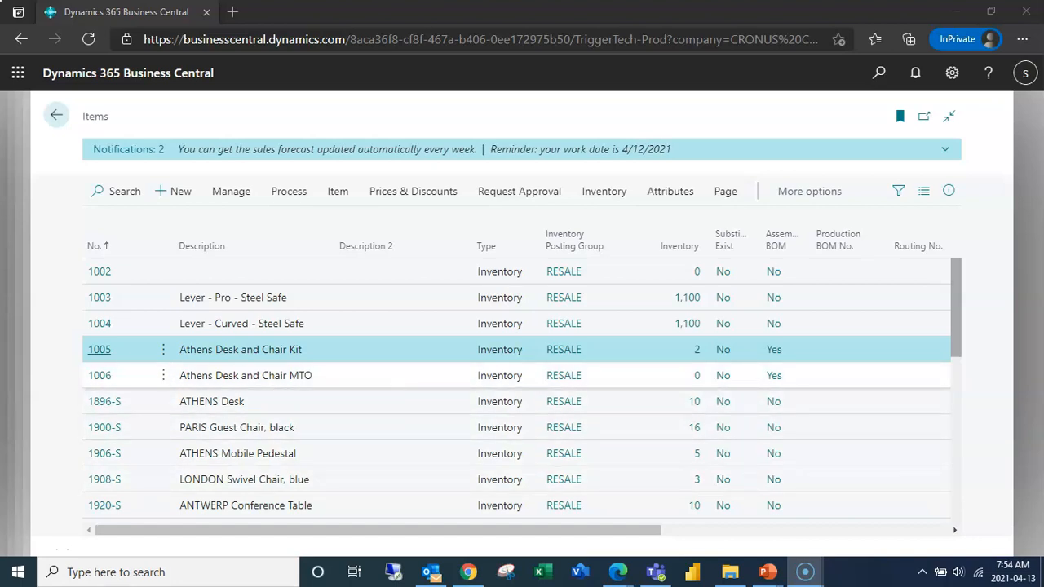
Open item 1006 Athens Desk and Chair MTO and verify Assembly replenishment with Assemble-to-Order policy
click(245, 375)
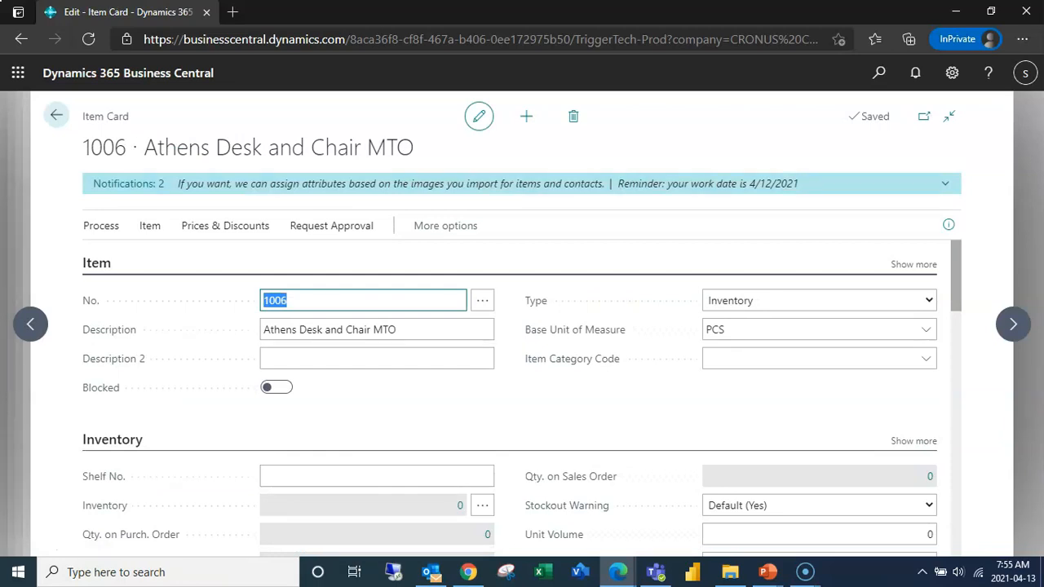
click(376, 358)
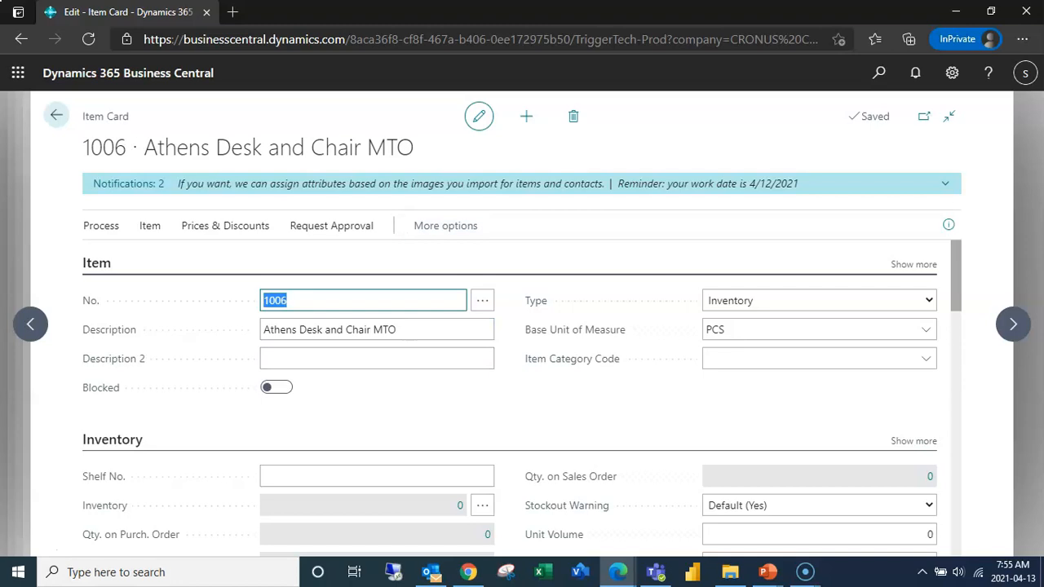
scroll(down, 3)
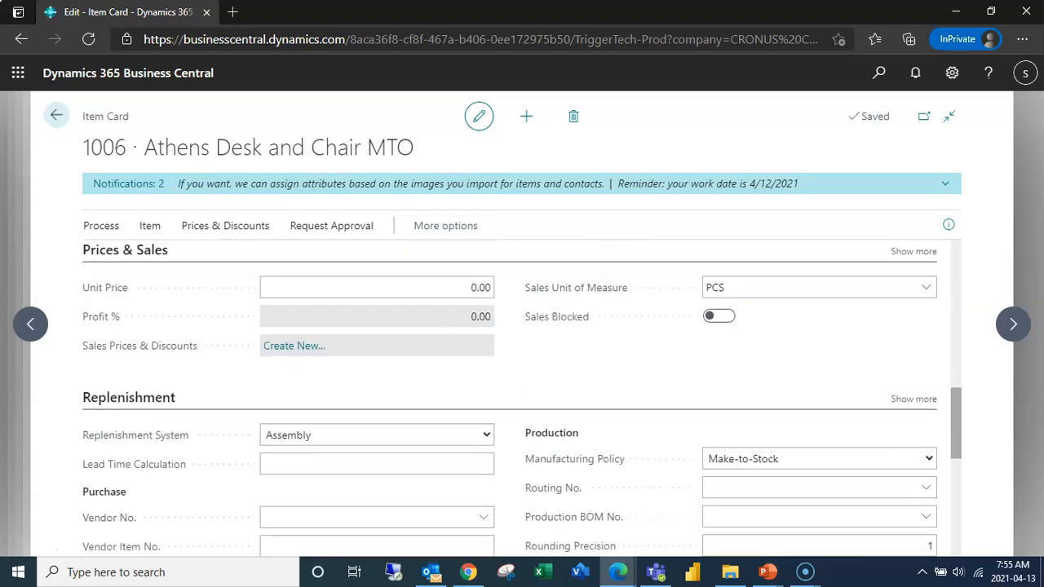
scroll(down, 3)
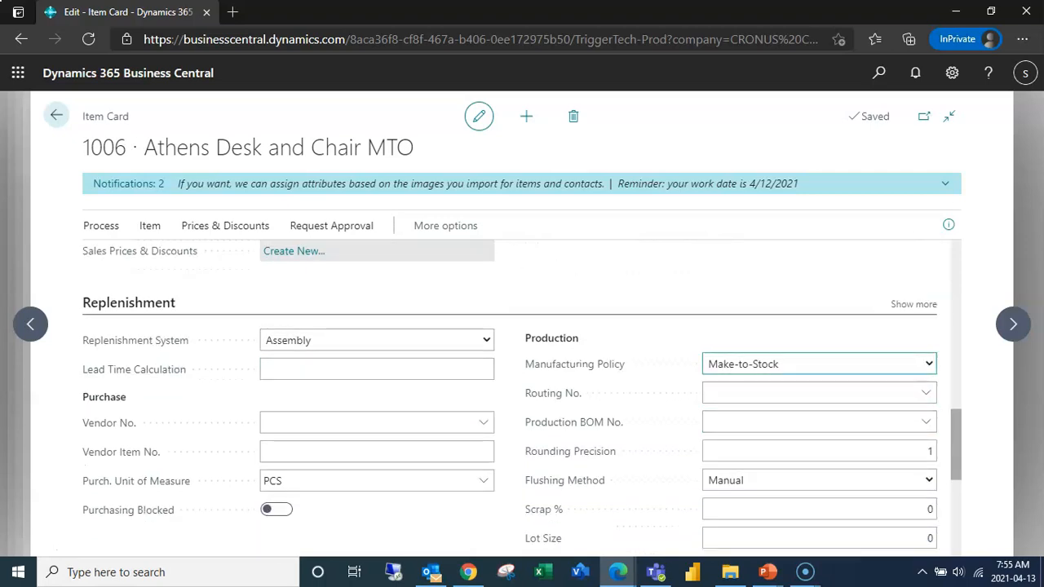
scroll(down, 3)
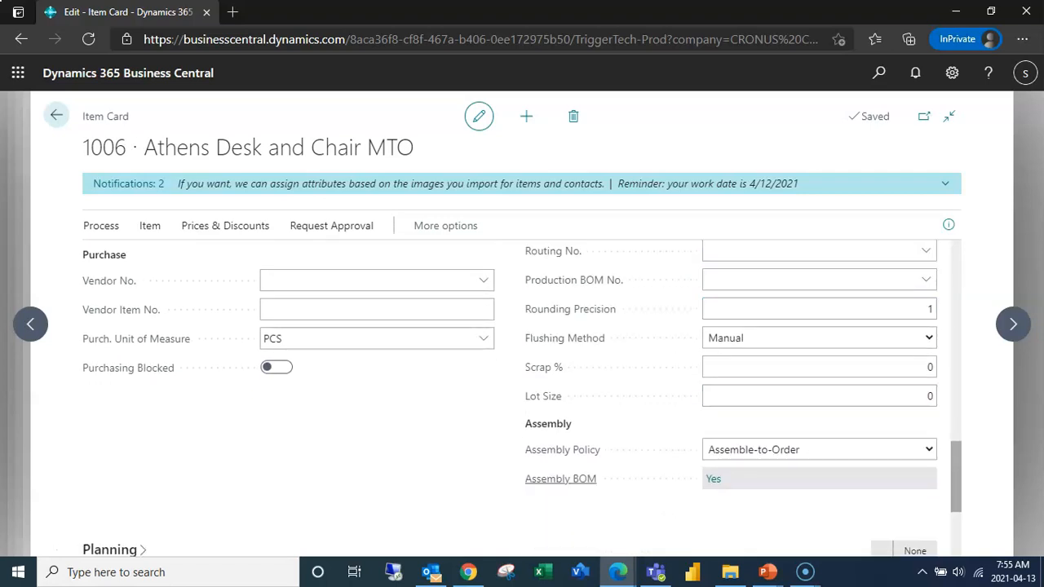
mouse_move(712, 479)
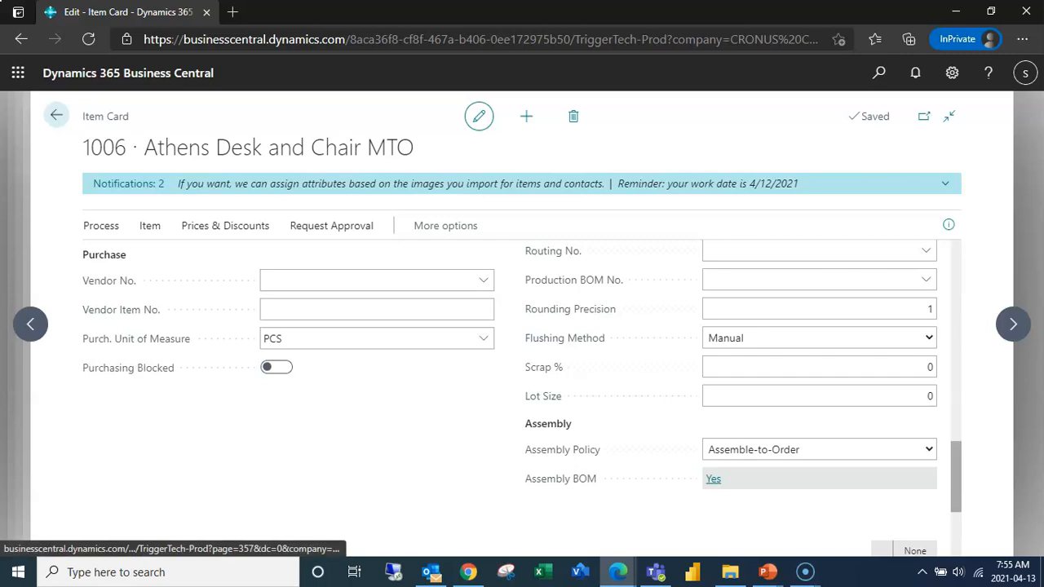
Open item 1006's assembly BOM (ATHENS Desk, PARIS Guest Chair) for editing and add a blank Item line
click(713, 478)
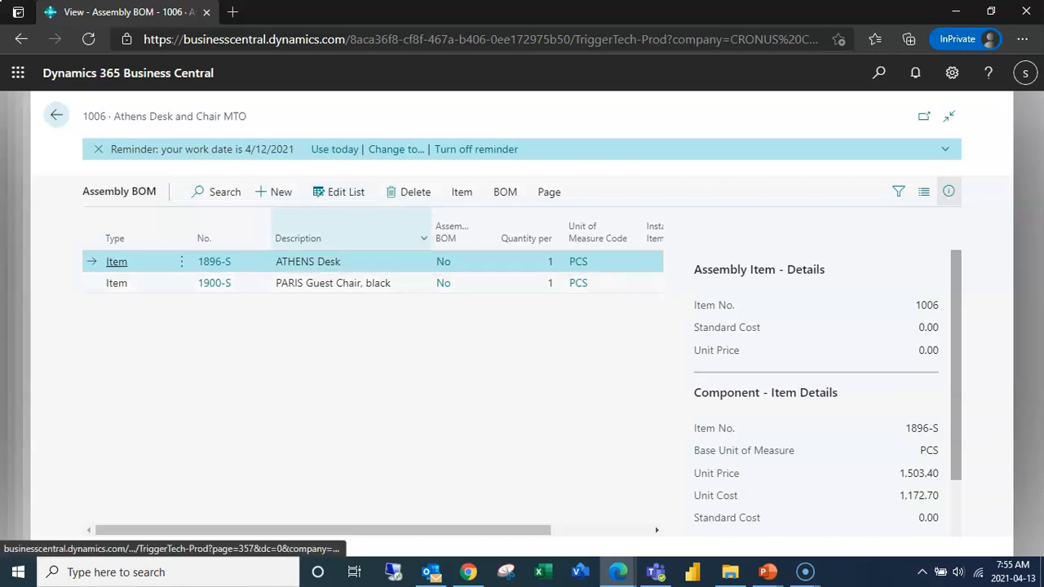
click(345, 191)
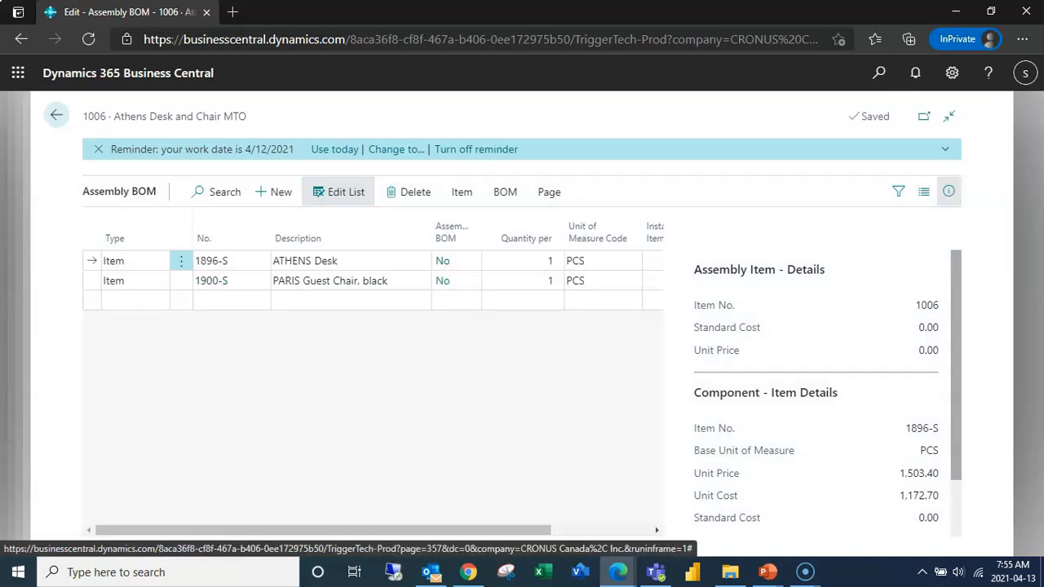
click(135, 300)
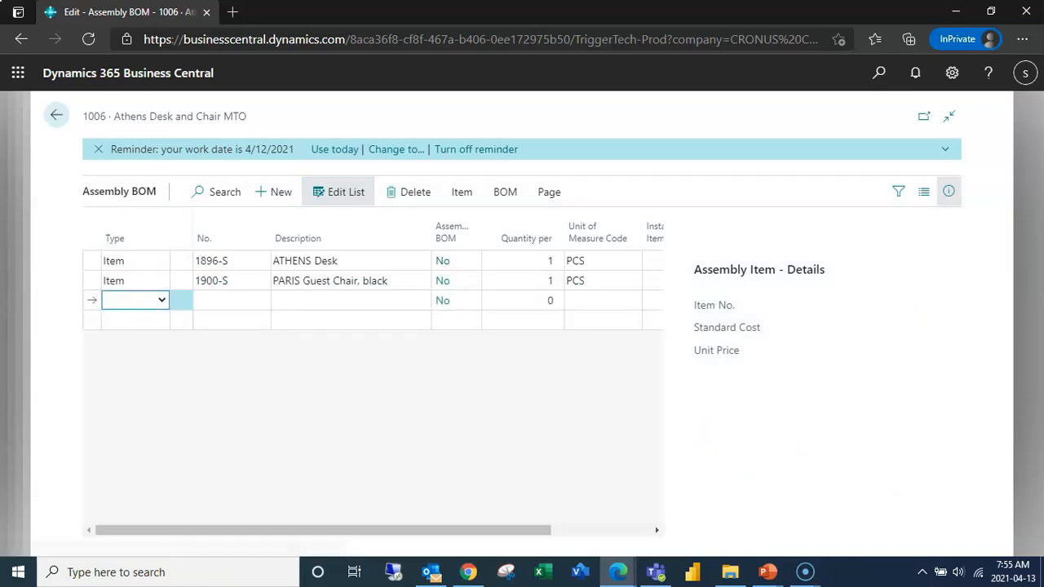
click(134, 300)
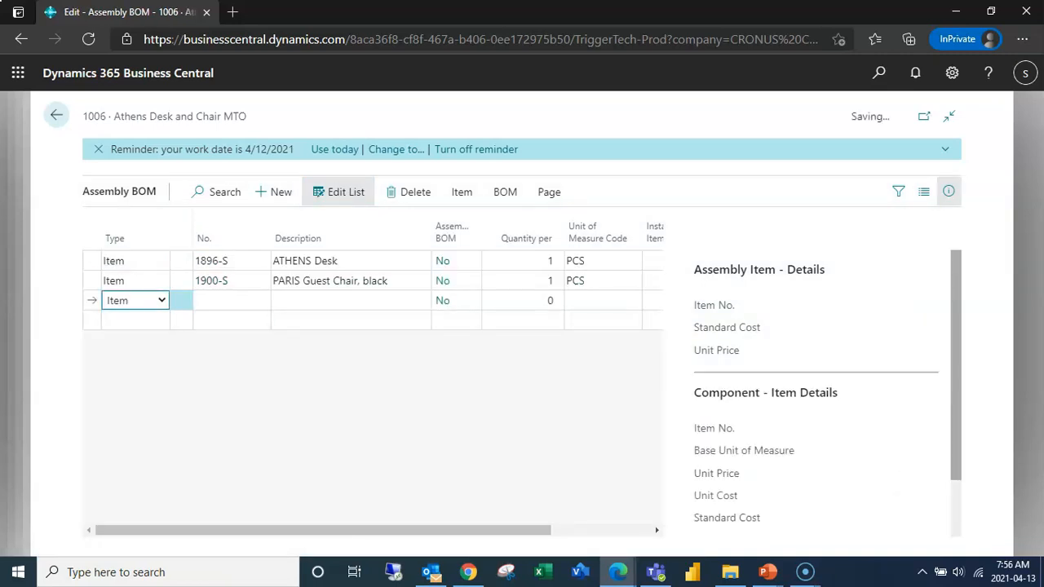
click(230, 300)
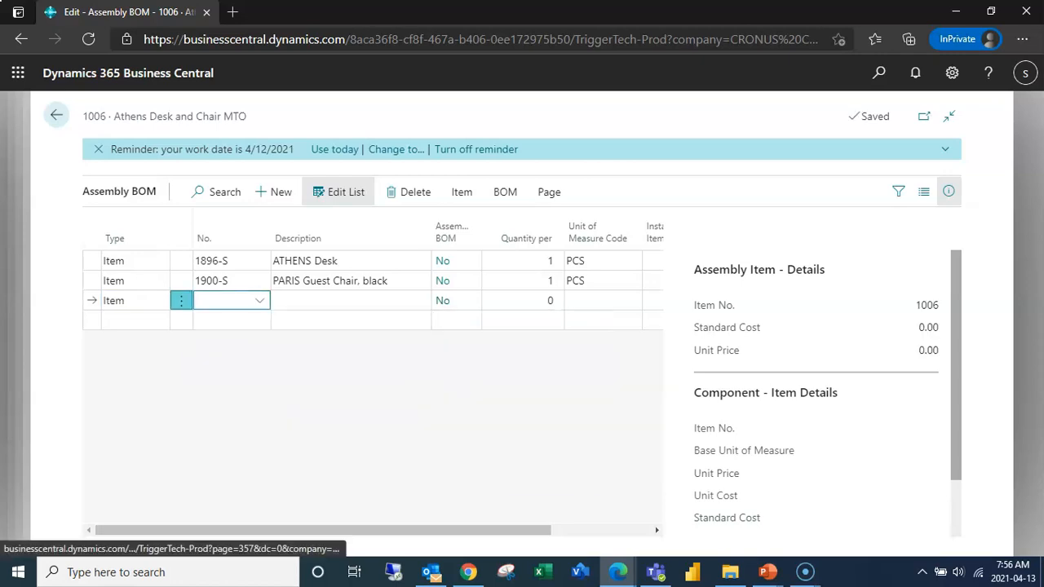
click(415, 191)
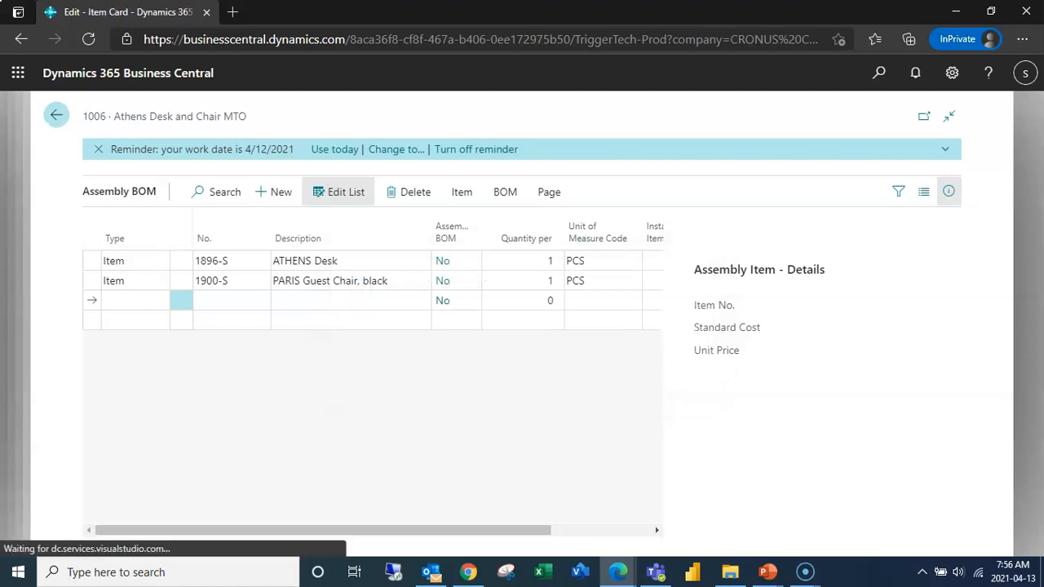
Find the Sales Orders list through Tell Me and create new sales order M-3044
click(55, 115)
text(S)
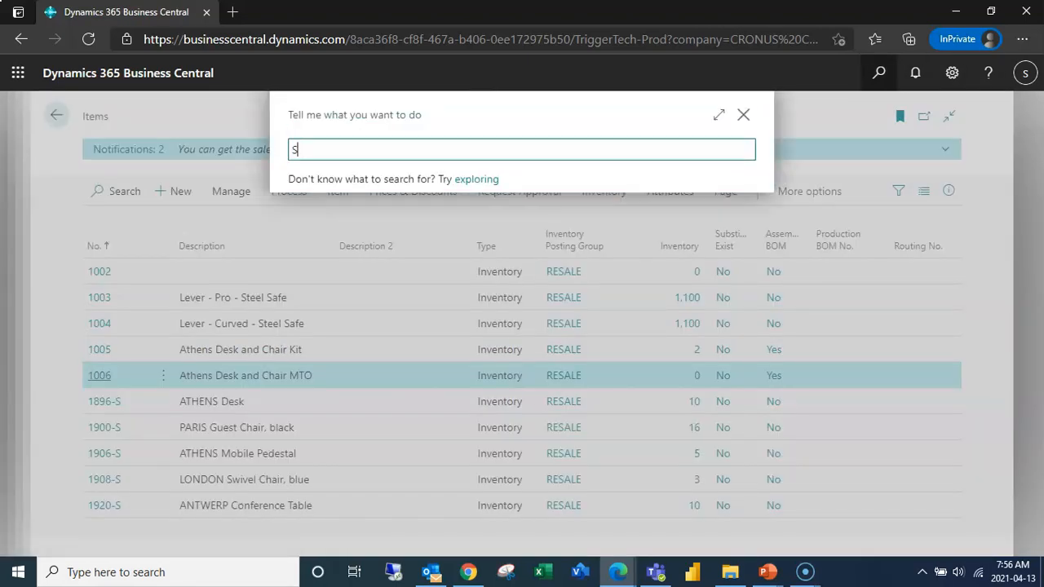
text(ales Orders)
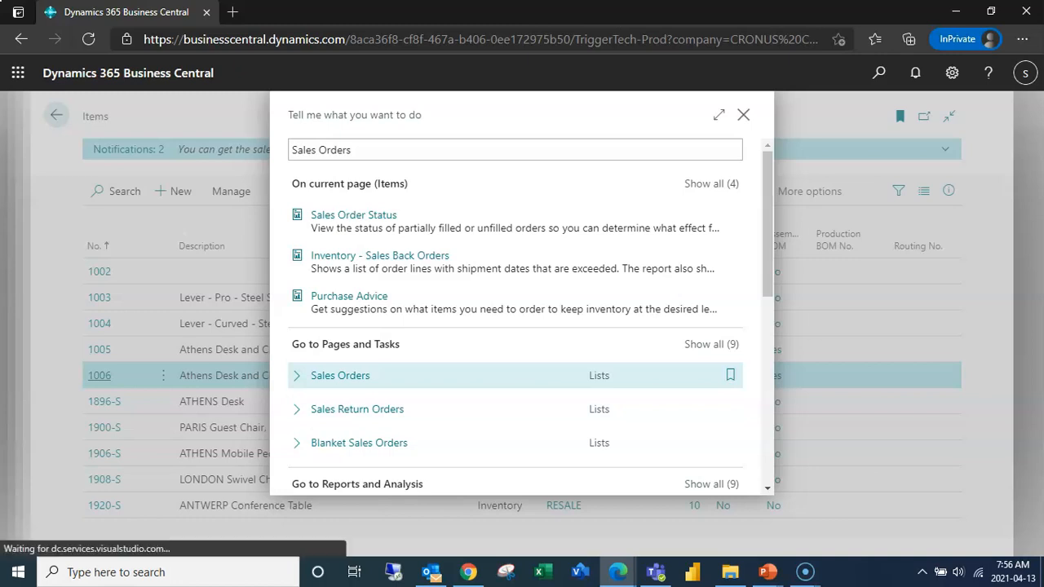
click(340, 375)
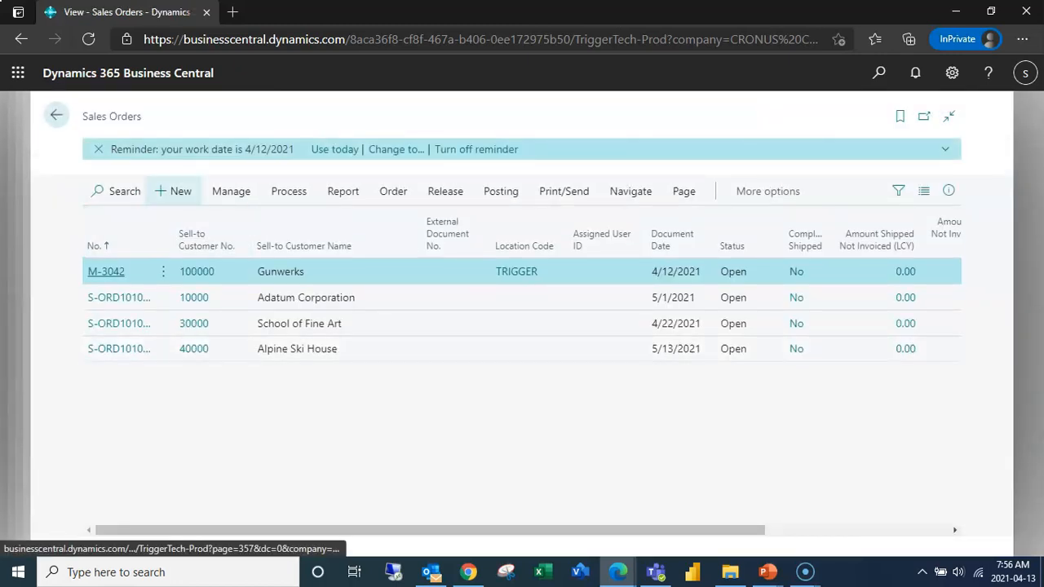
mouse_move(180, 191)
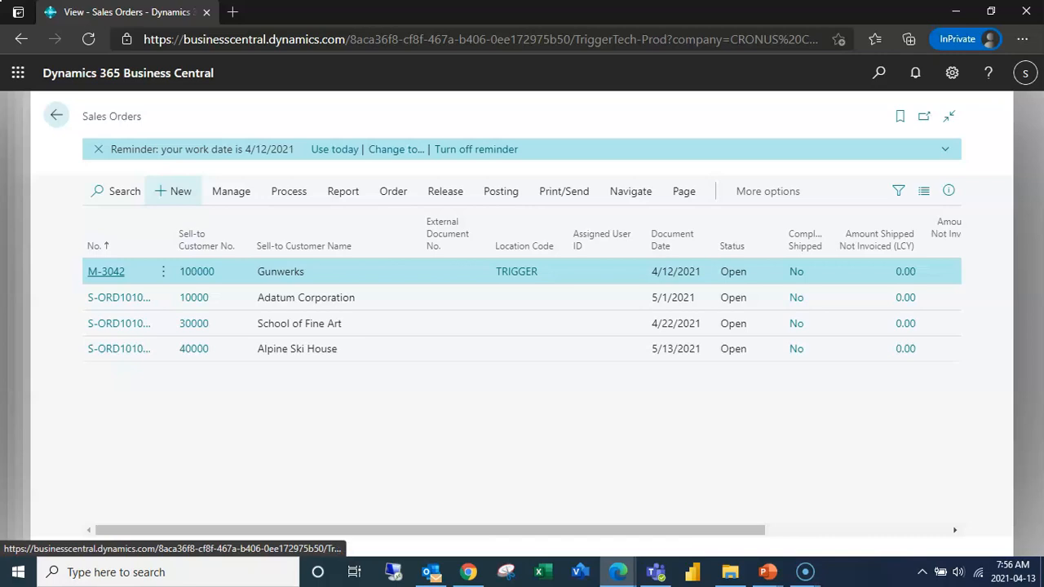
click(179, 190)
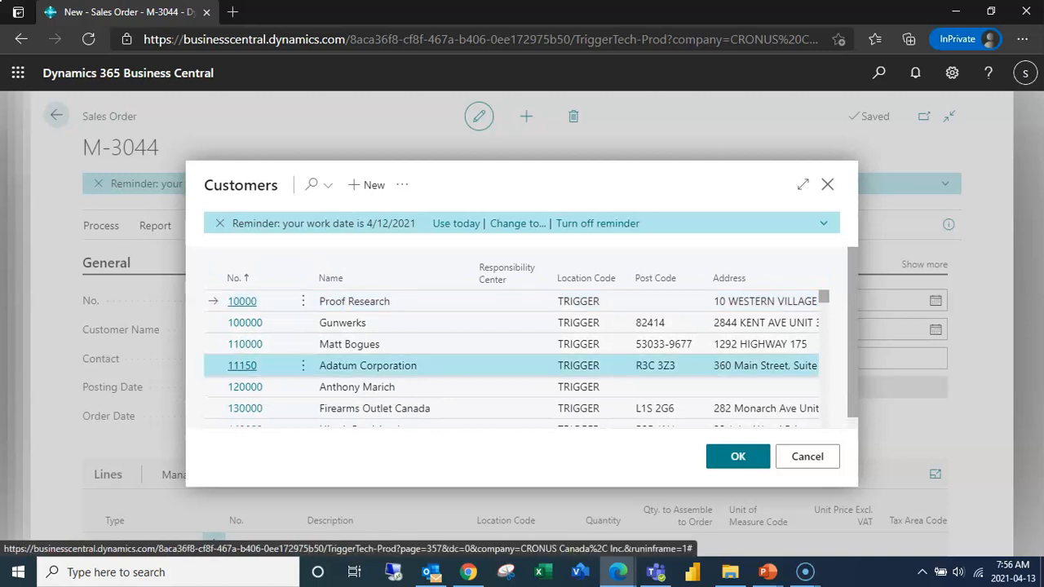
Choose Adatum Corporation as customer and add an item 1006 line at location MAIN
click(736, 456)
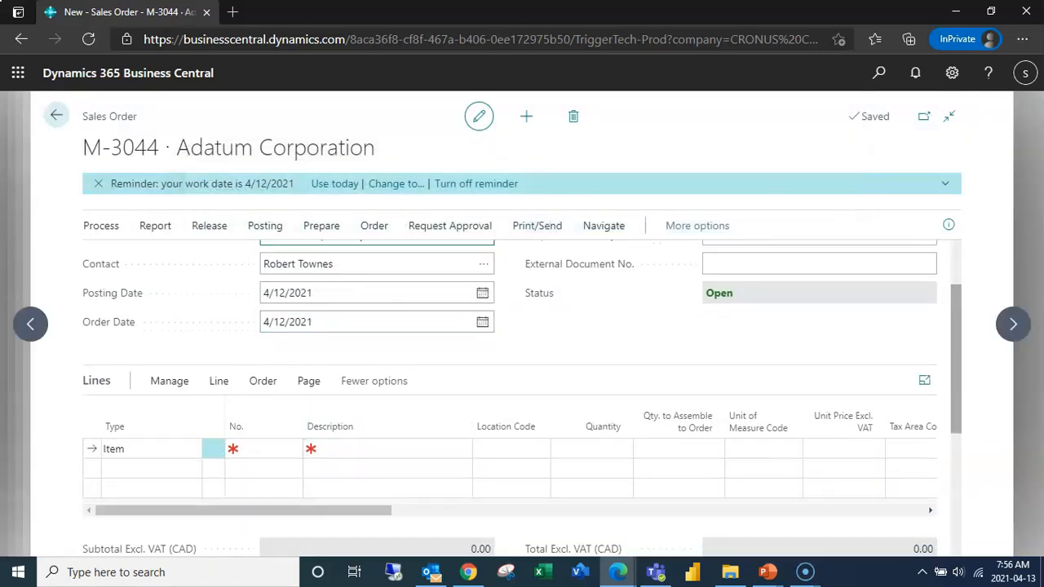
click(272, 448)
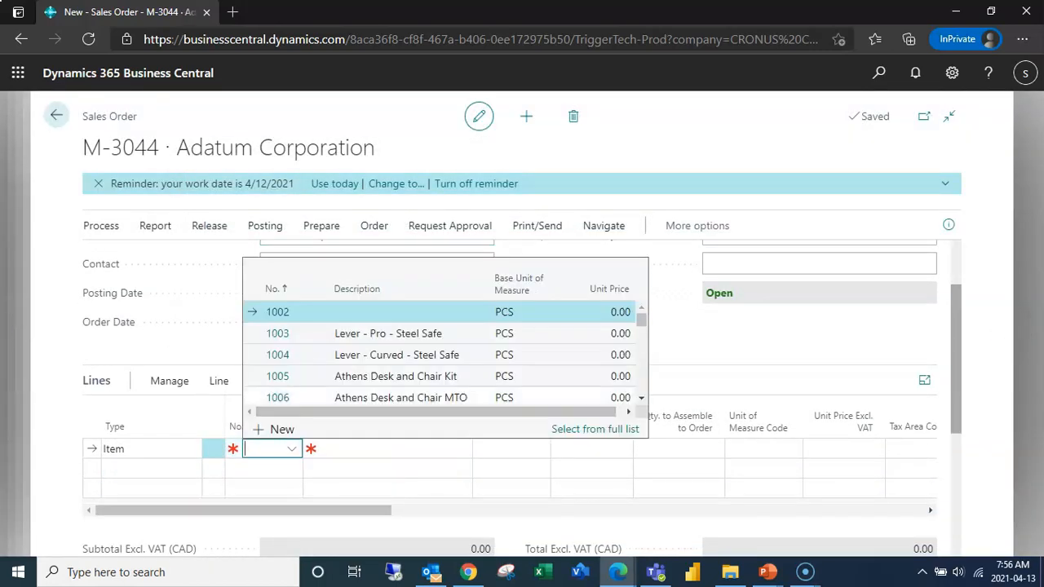
click(277, 397)
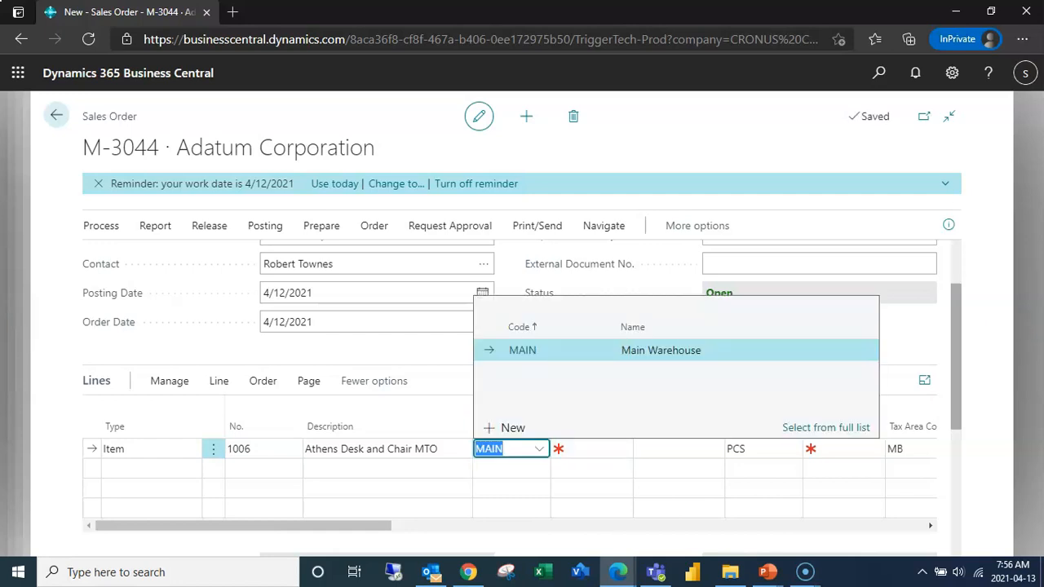
click(522, 350)
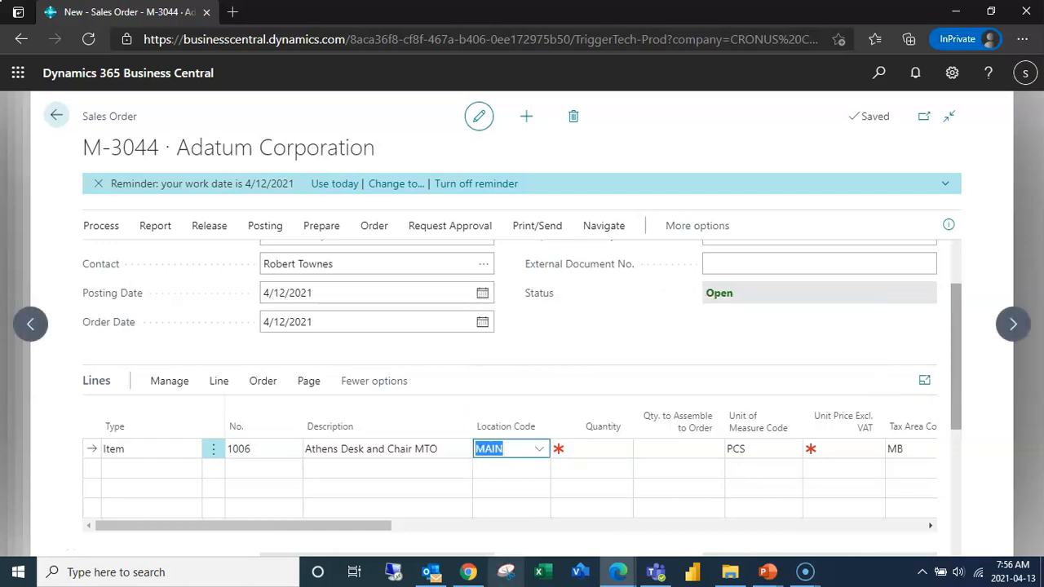
Set quantity 1 to assemble to order on the item 1006 line
click(599, 448)
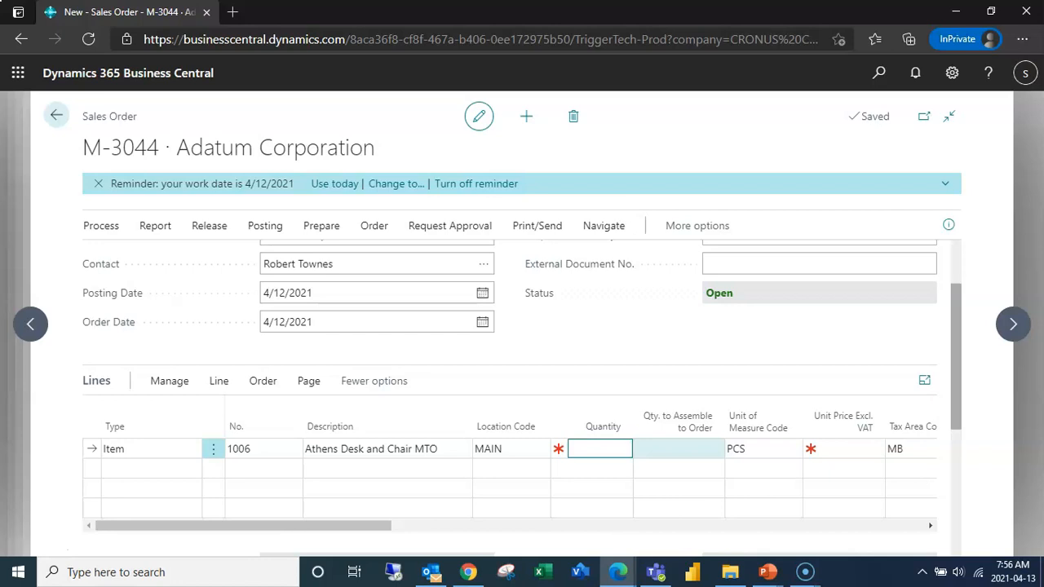
text(1)
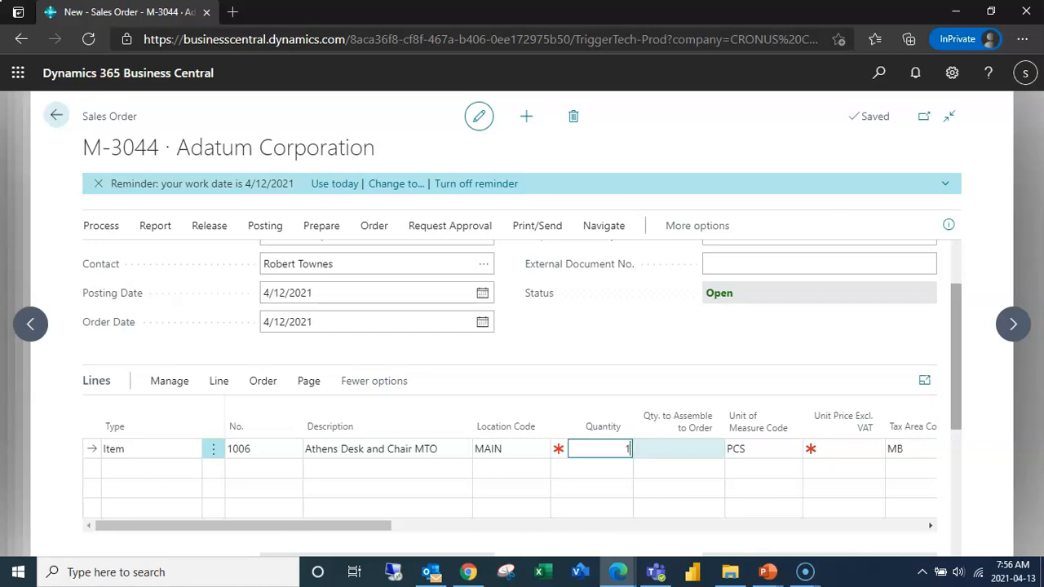
key(Tab)
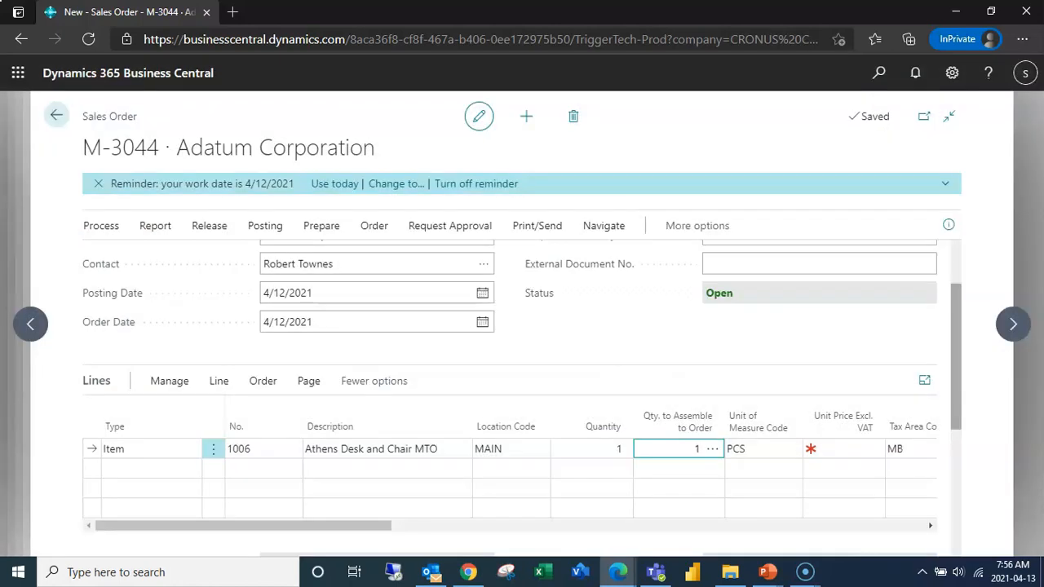
click(843, 421)
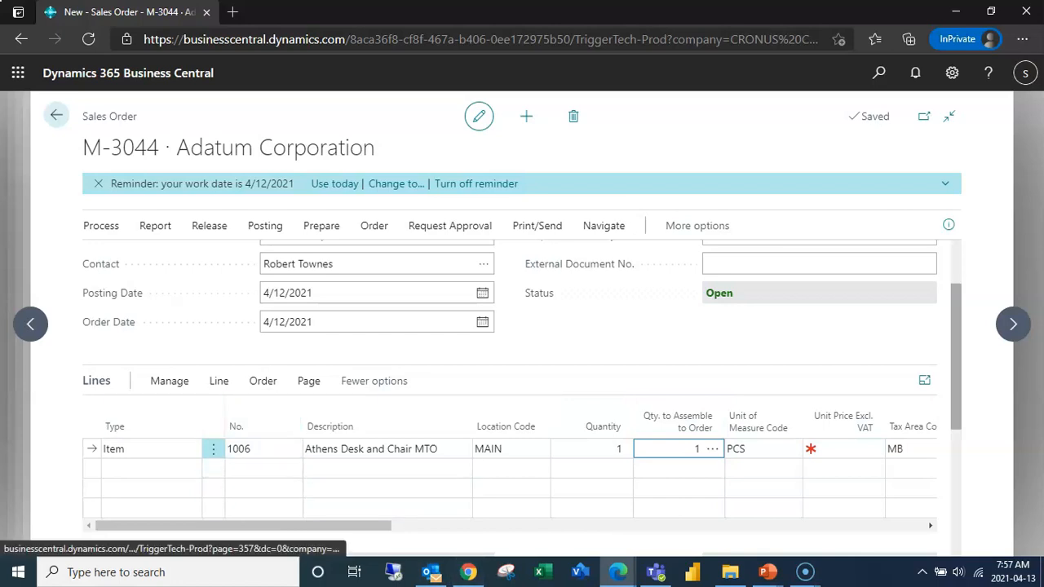
click(218, 381)
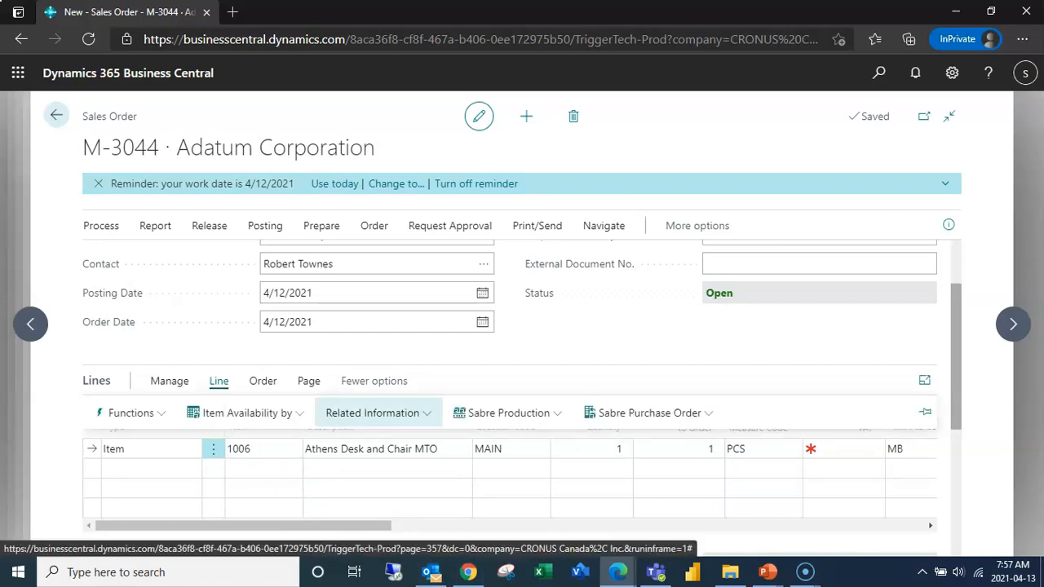
click(372, 412)
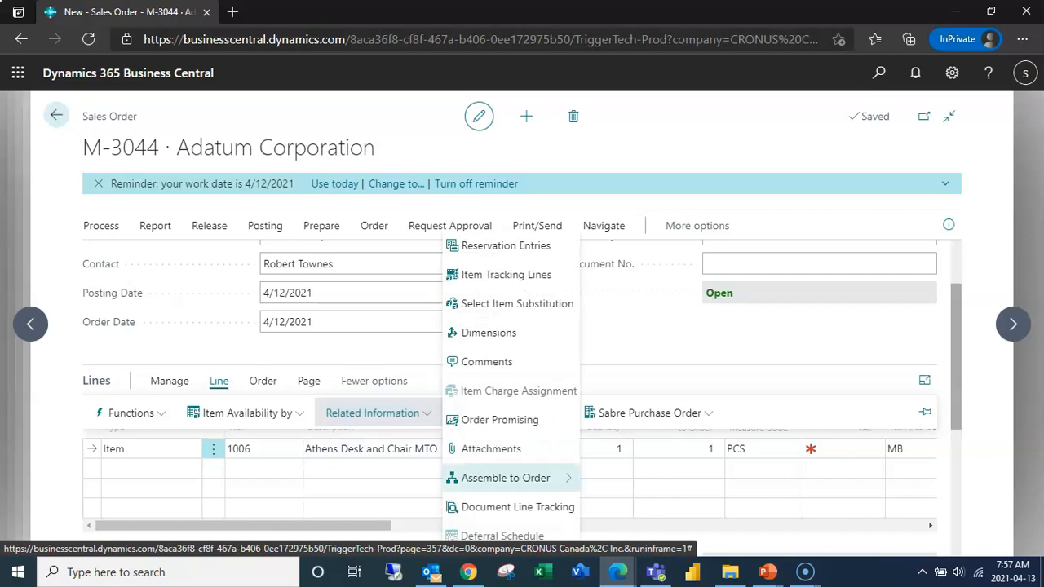
mouse_move(505, 478)
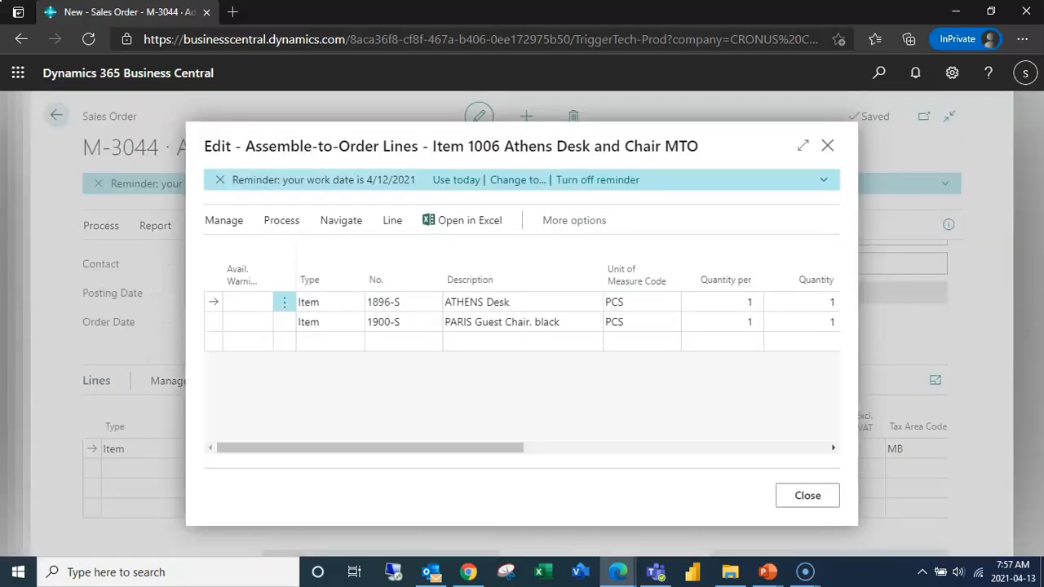
click(383, 322)
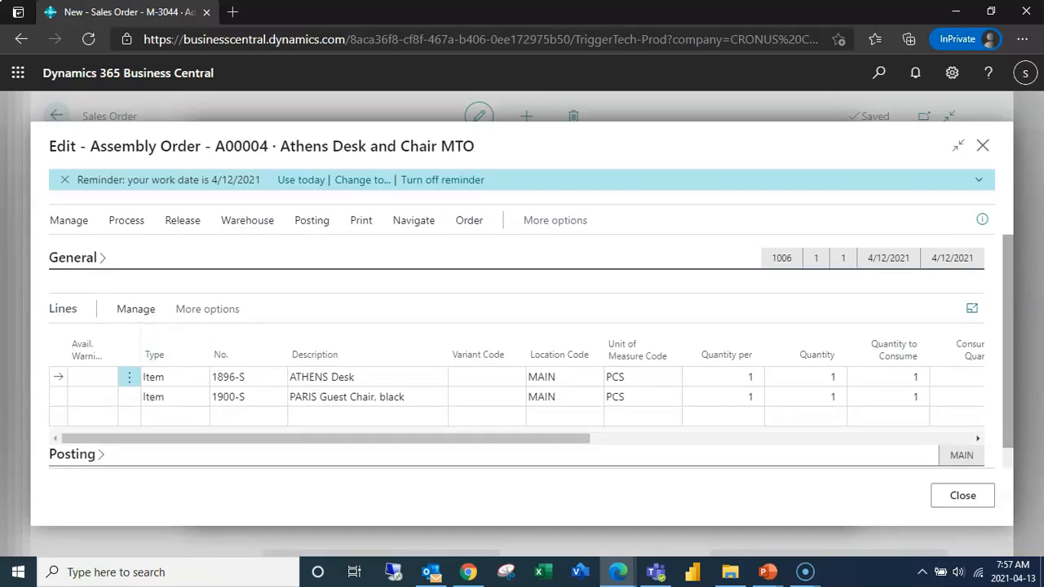
click(321, 376)
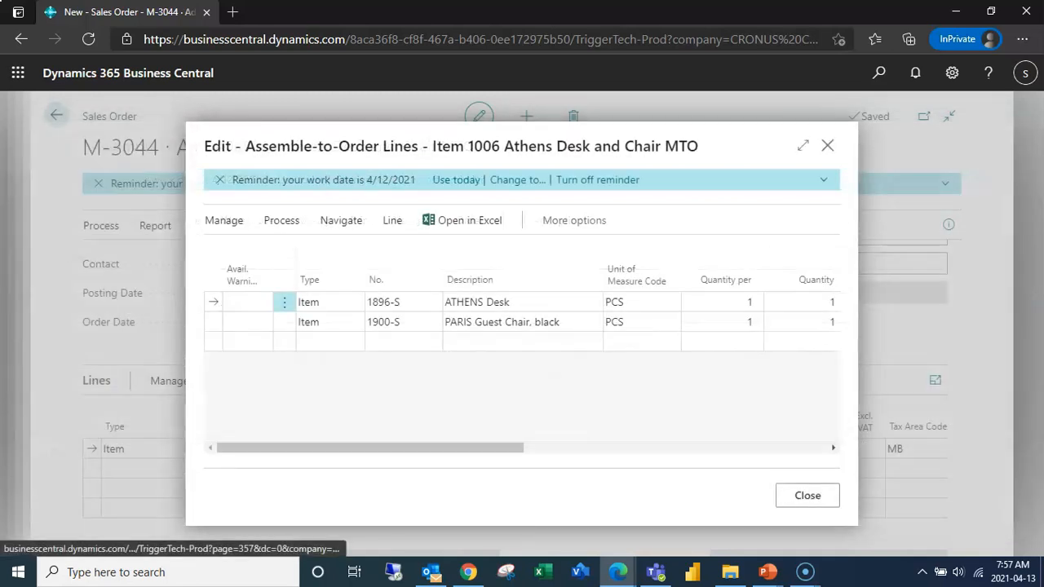
click(807, 495)
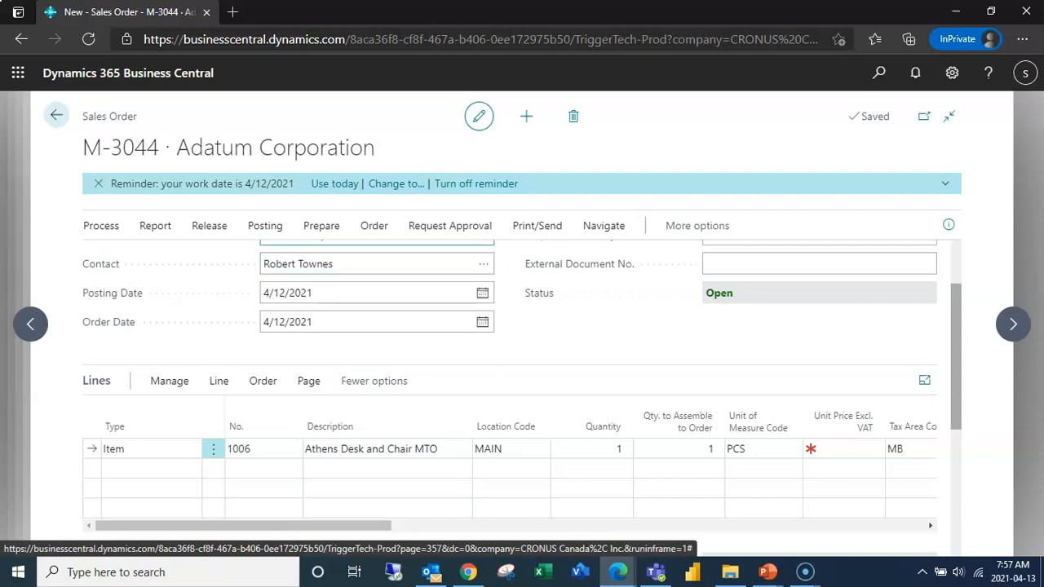
Post M-3044 with Ship and Invoice, producing PS-INV103217, without opening the posted invoice
click(264, 225)
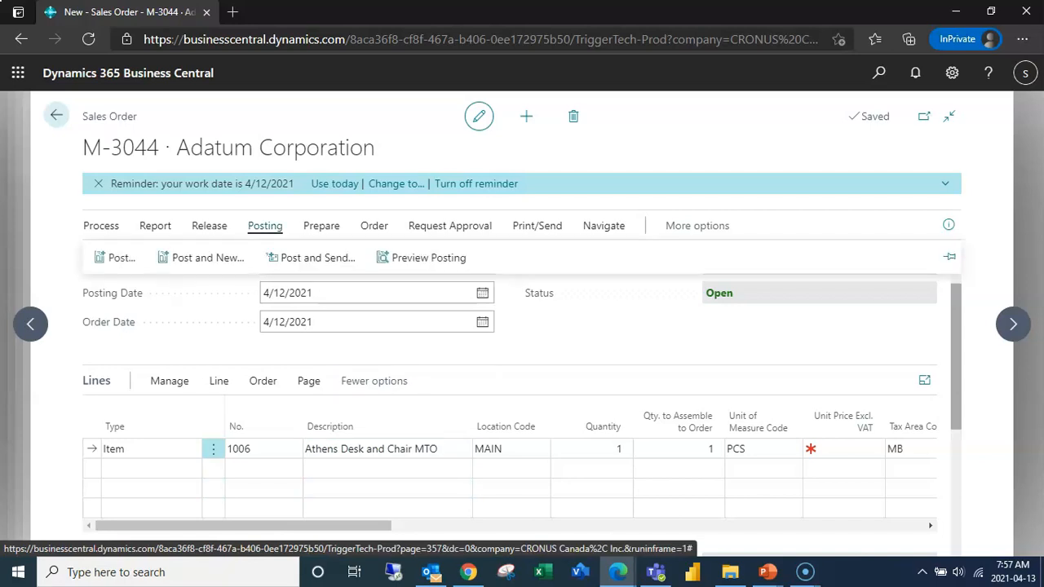
click(120, 257)
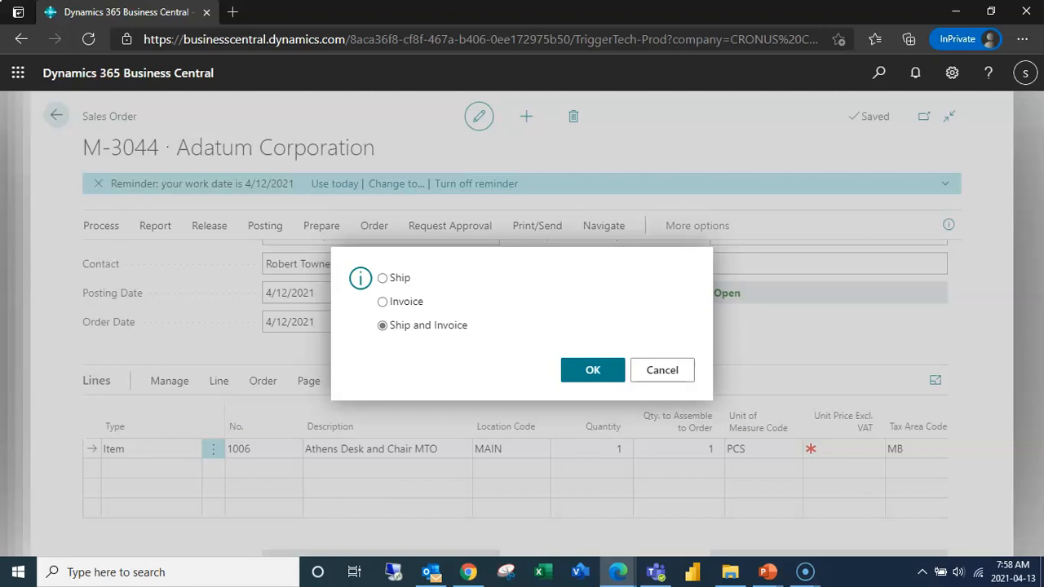
click(593, 369)
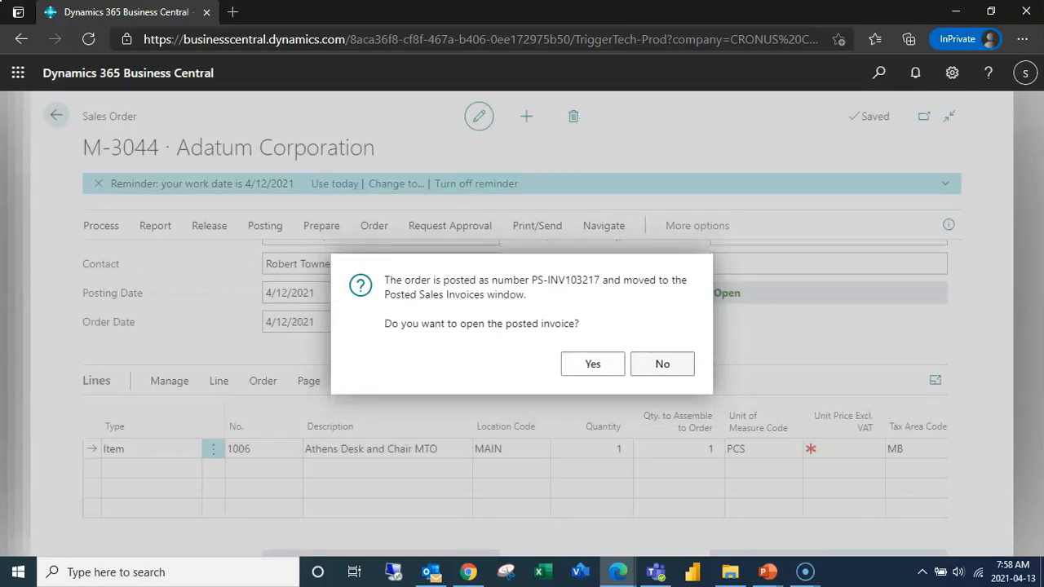
click(661, 364)
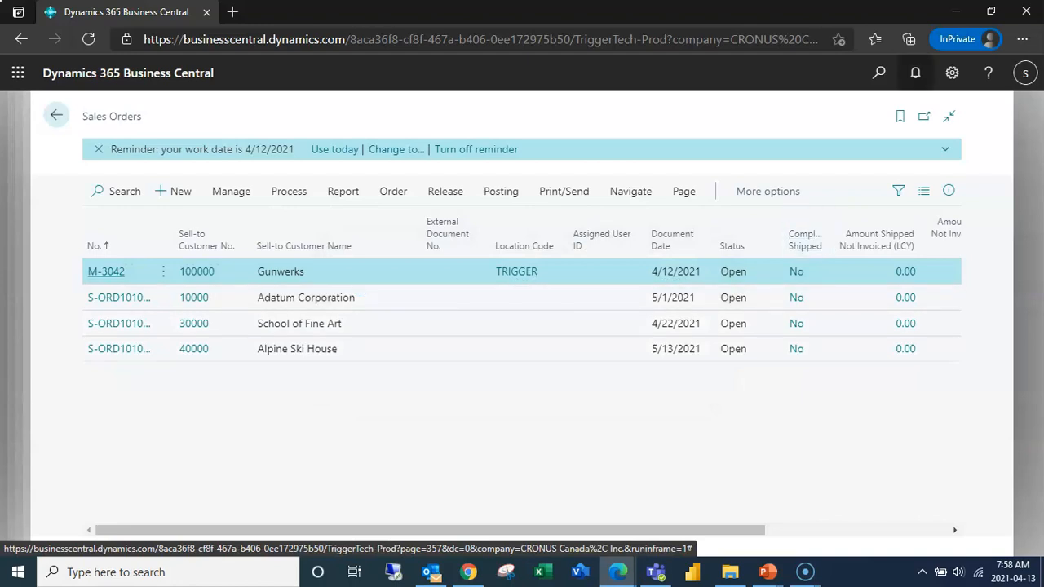
Search 'Posted Assembly Orders', open A00004, check its component lines, and find its related entries
click(878, 72)
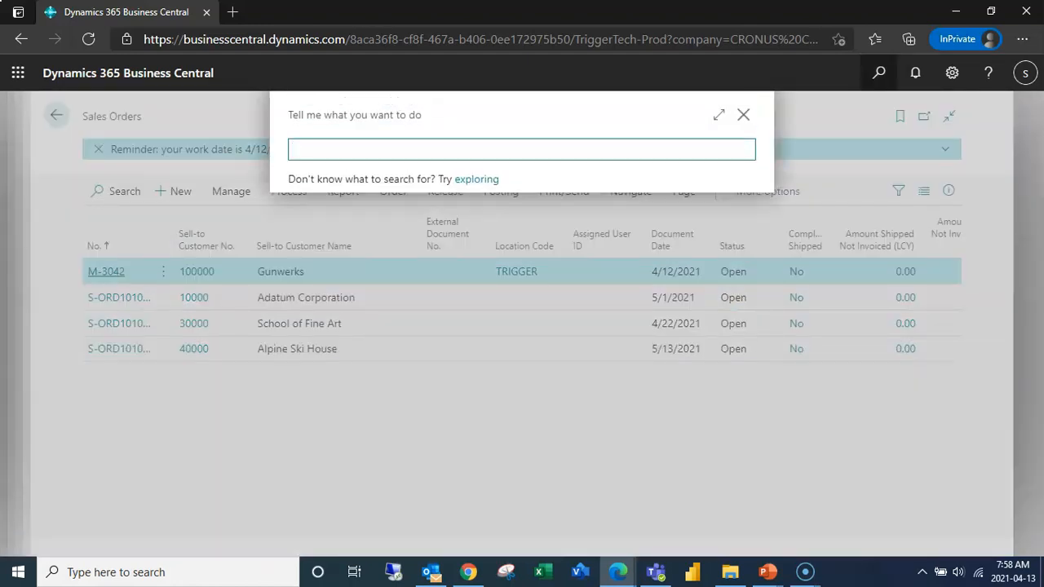
text(POsted)
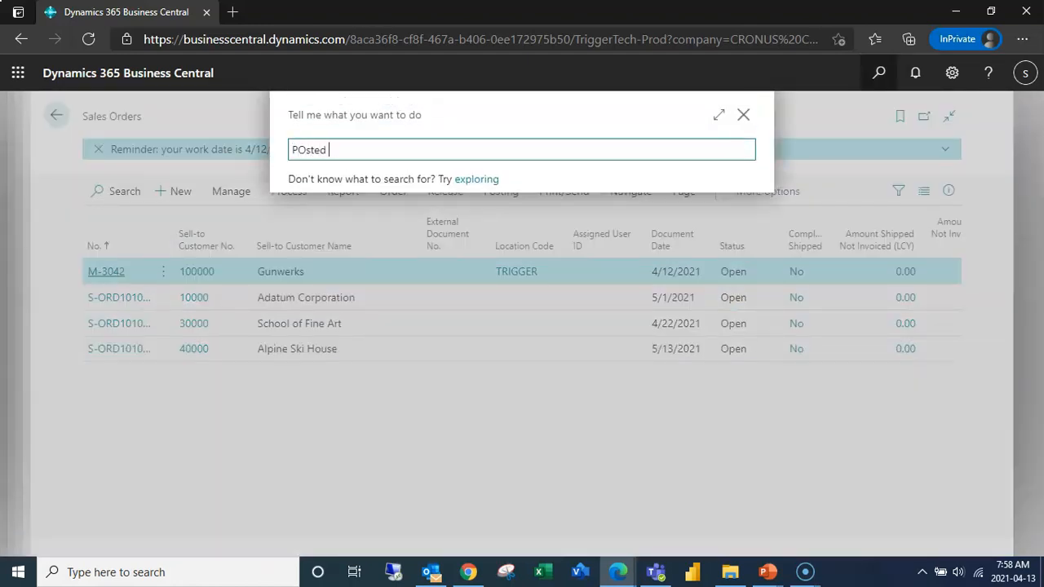
text(ASembly)
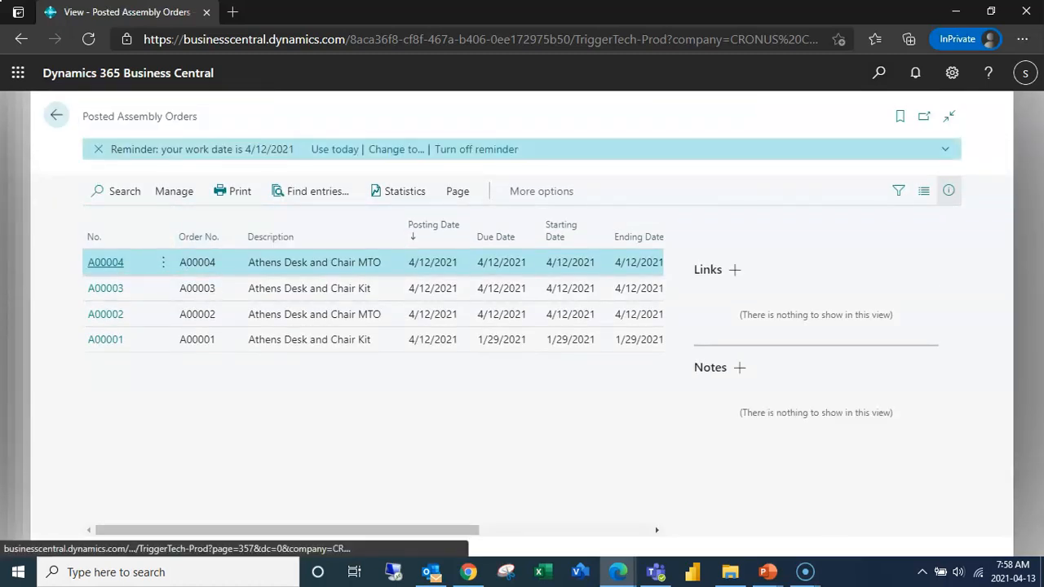
click(105, 262)
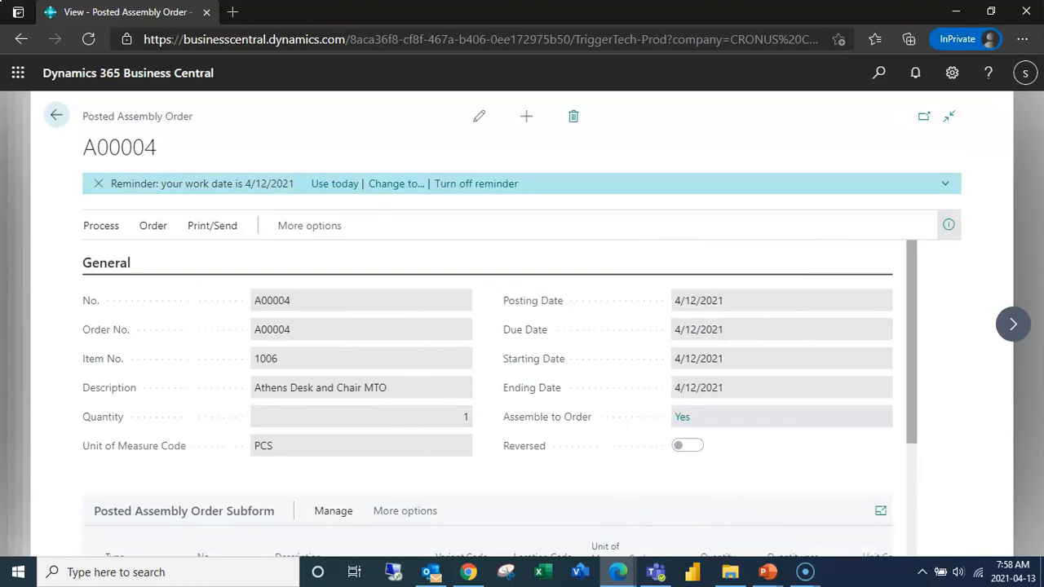
scroll(down, 3)
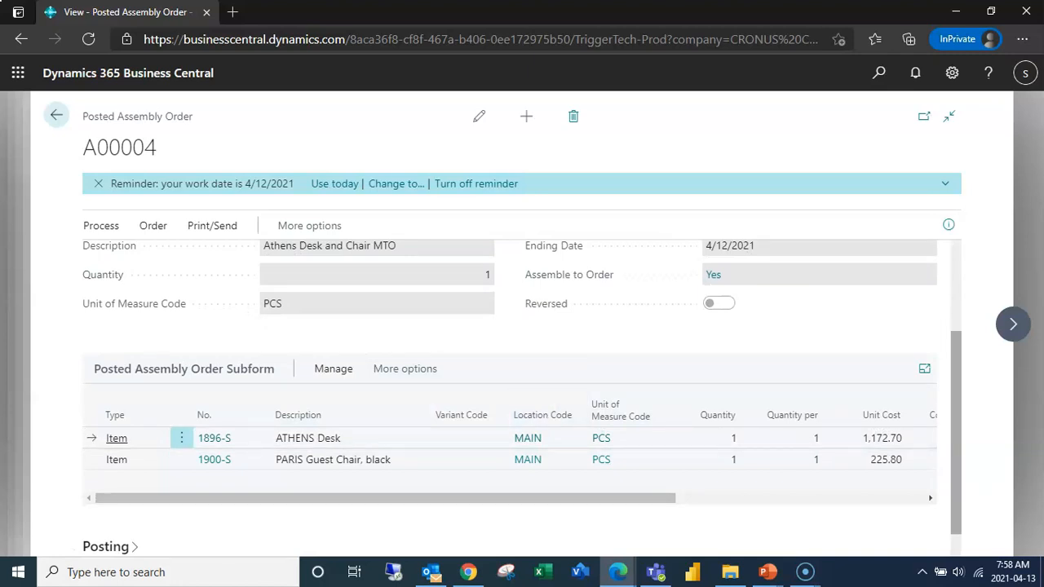
click(152, 225)
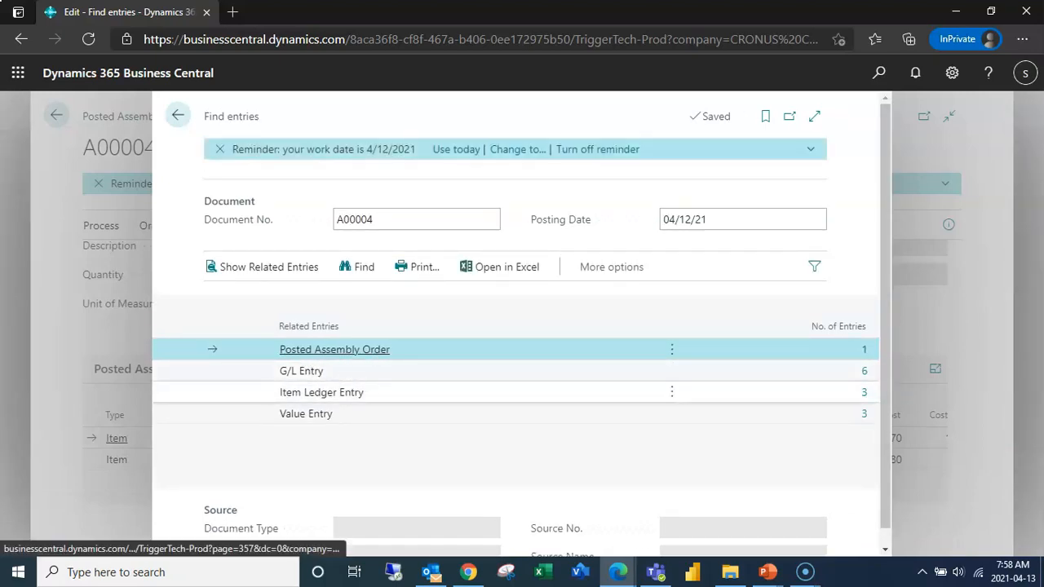
Review A00004's three item ledger entries, then search 'Item' and open the Items list
click(321, 392)
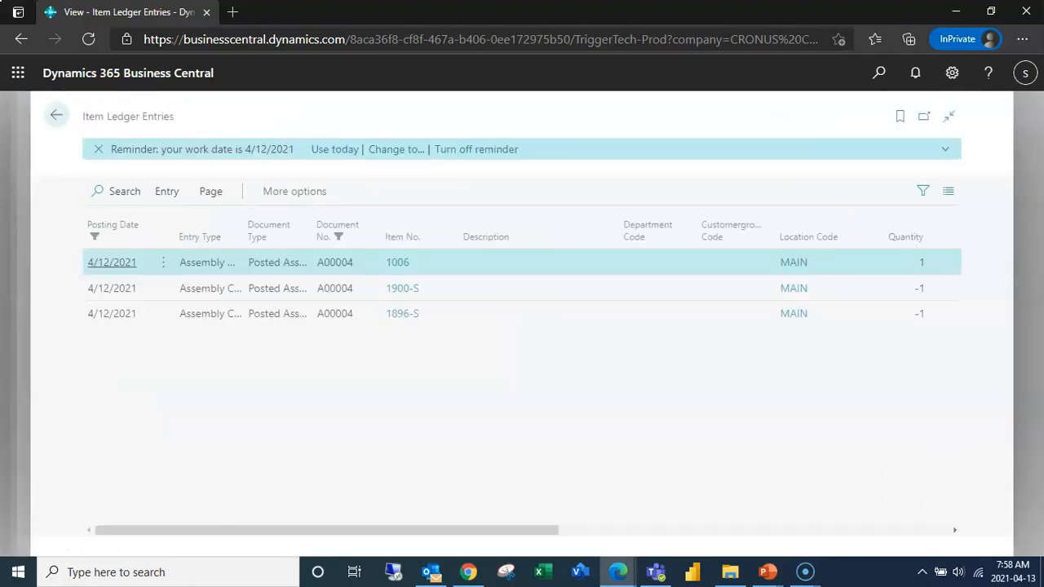
mouse_move(397, 261)
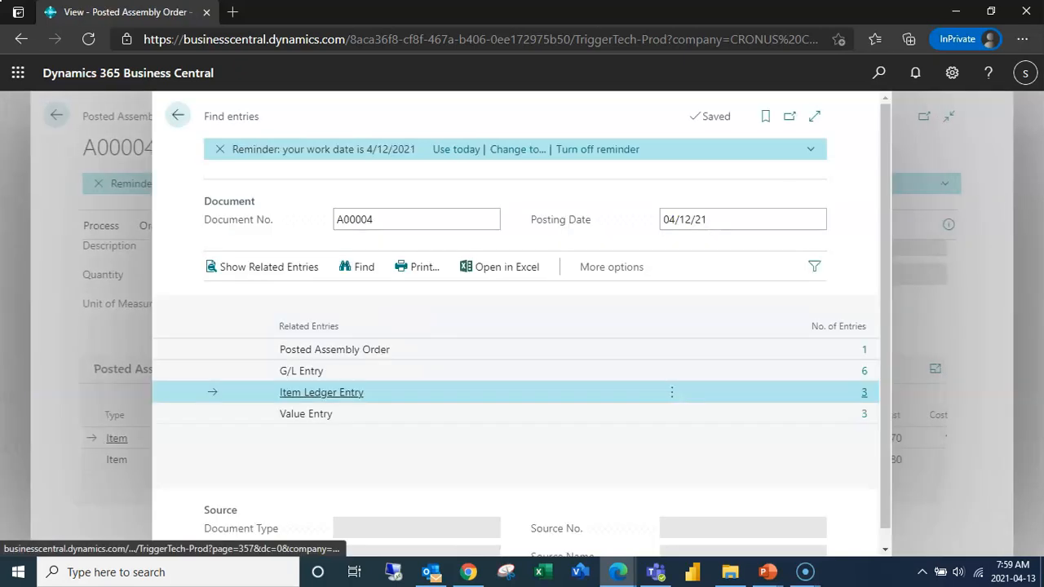
mouse_move(178, 115)
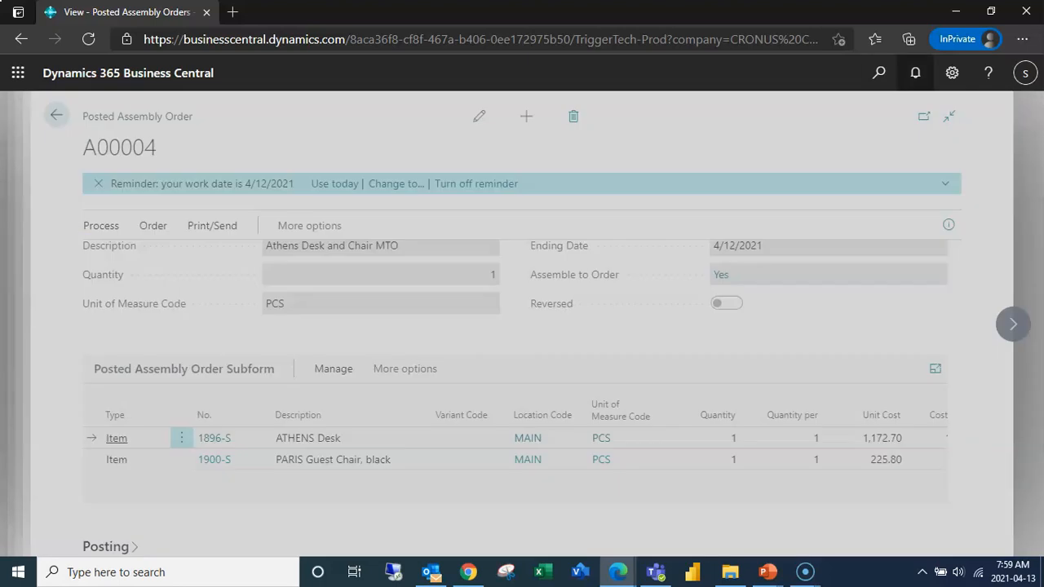
text(Item)
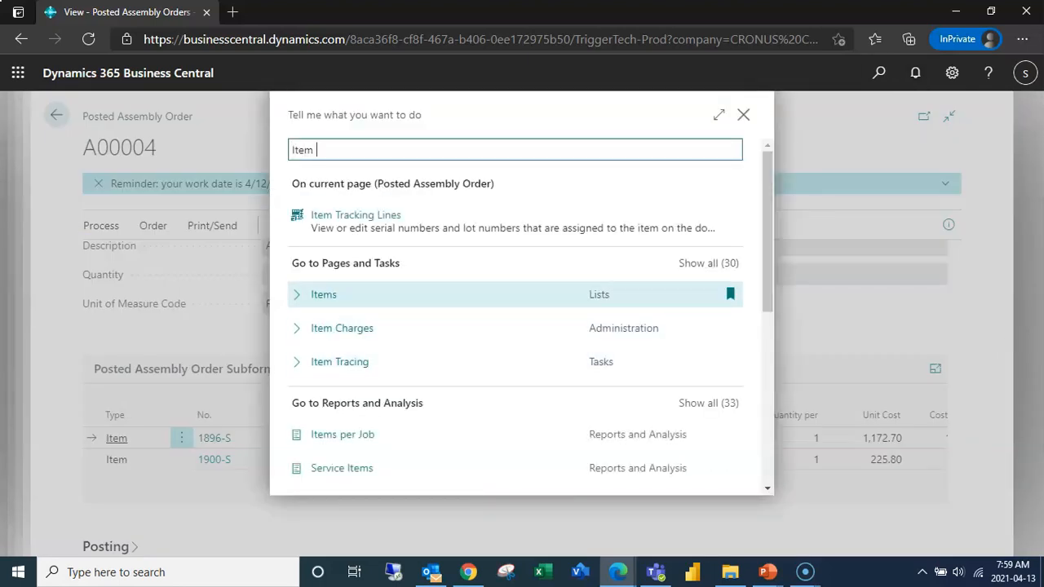
click(323, 295)
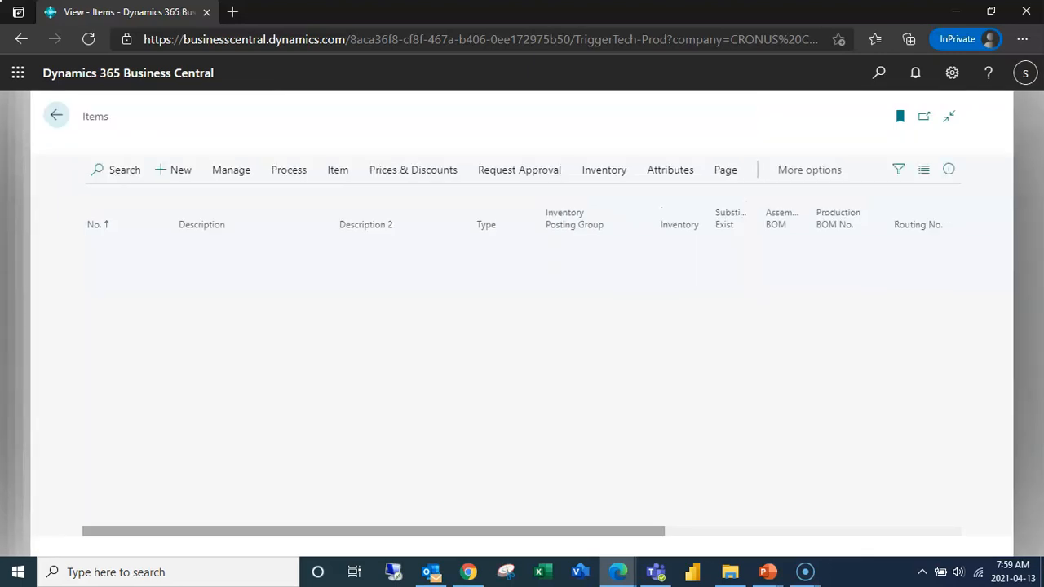